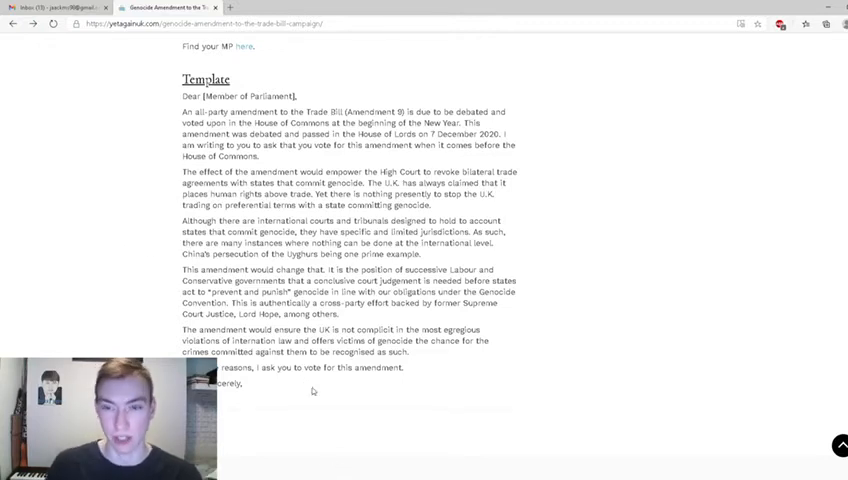
{"action": "mouse_move", "coordinate": [180, 62]}
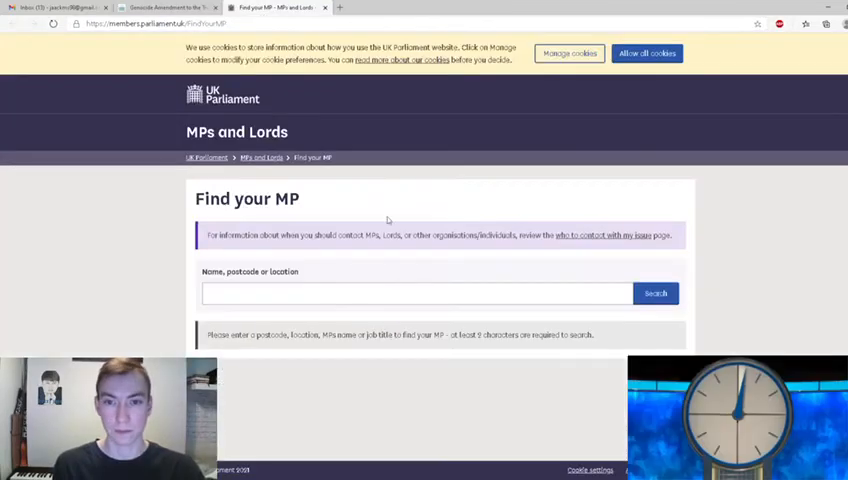
Search the MP finder for 'dartford' to identify the constituency's Member of Parliament.
{"action": "type", "text": "dartford"}
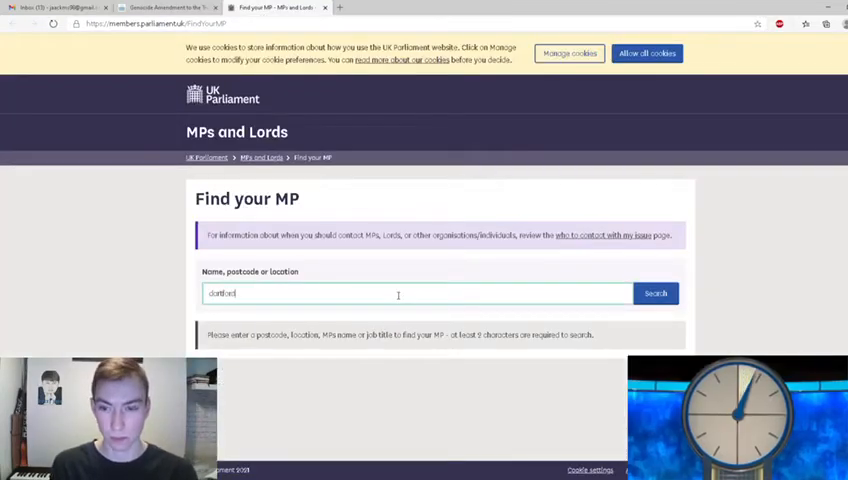
{"action": "left_click", "coordinate": [656, 292]}
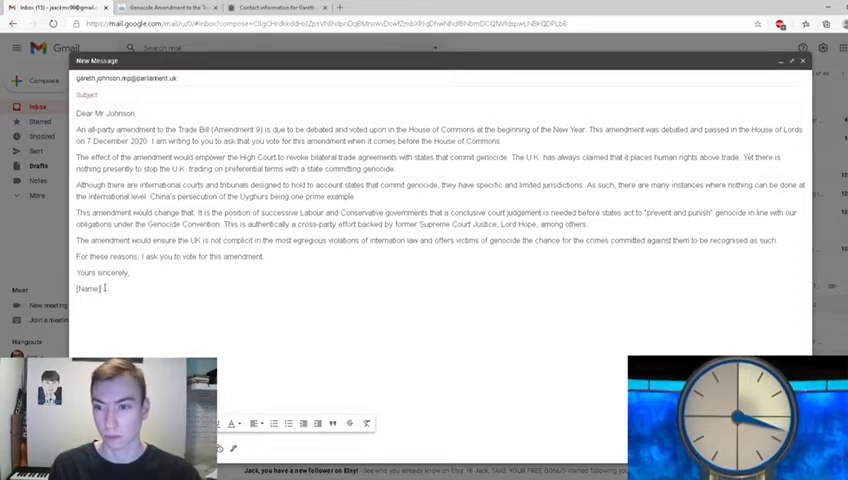
{"action": "type", "text": "Jack Stj"}
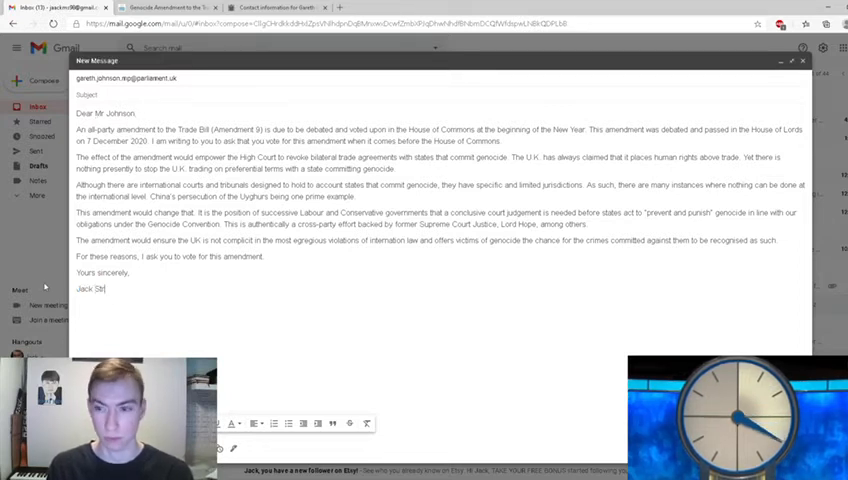